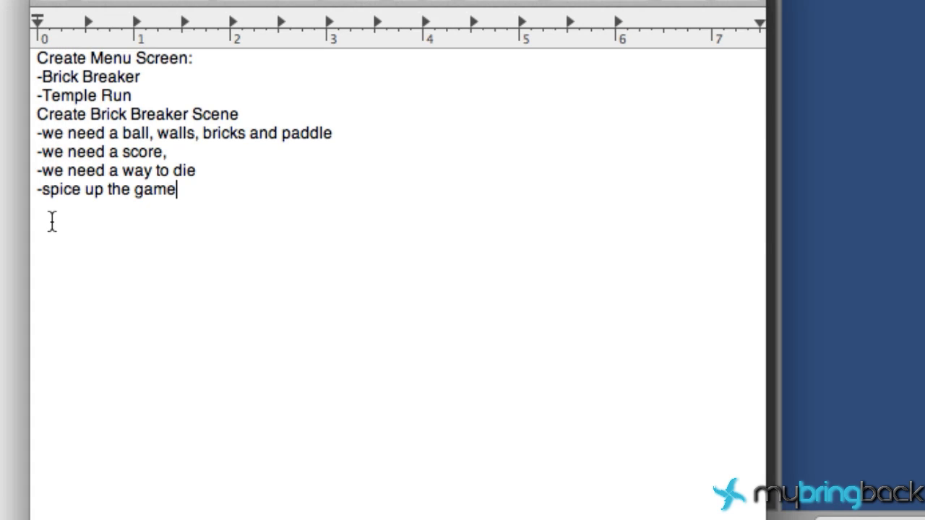
Step: Highlight the Brick Breaker and Temple Run lines in the plan notes, then clear the highlight
double_click(85, 95)
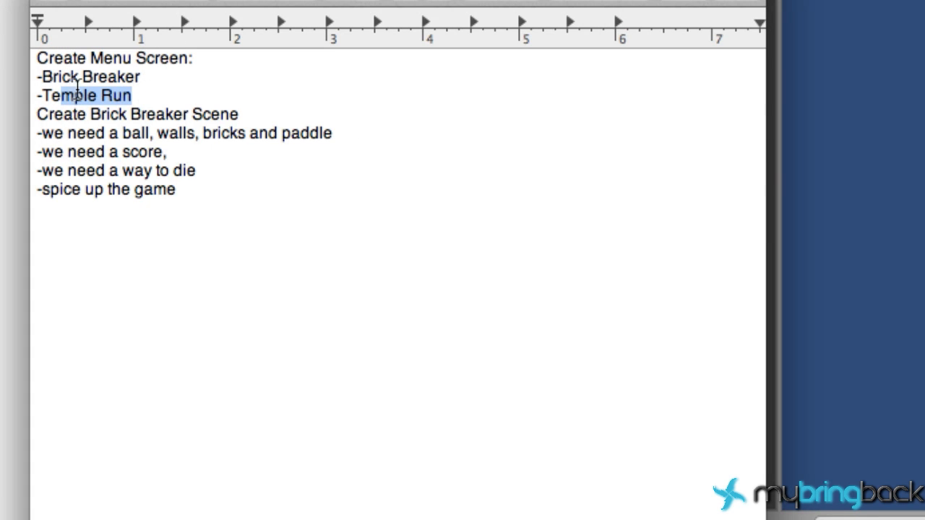
double_click(109, 76)
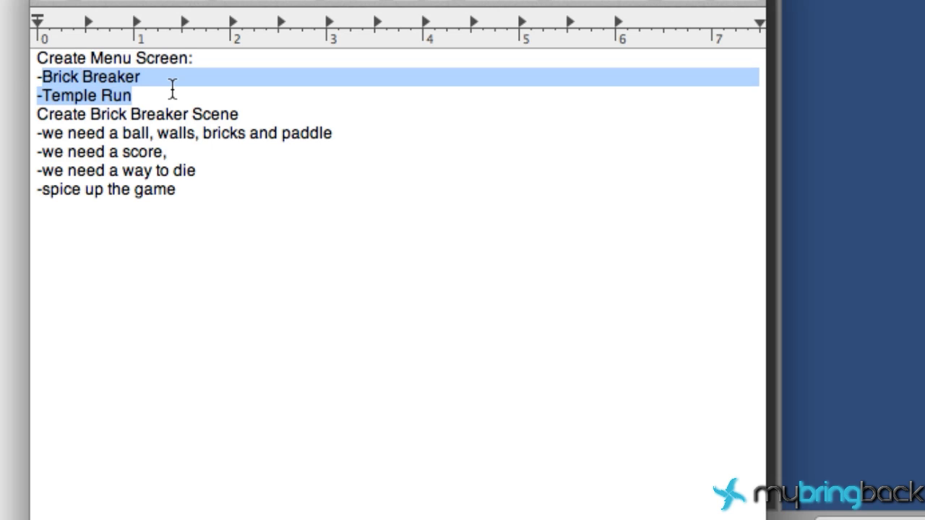
mouse_move(150, 60)
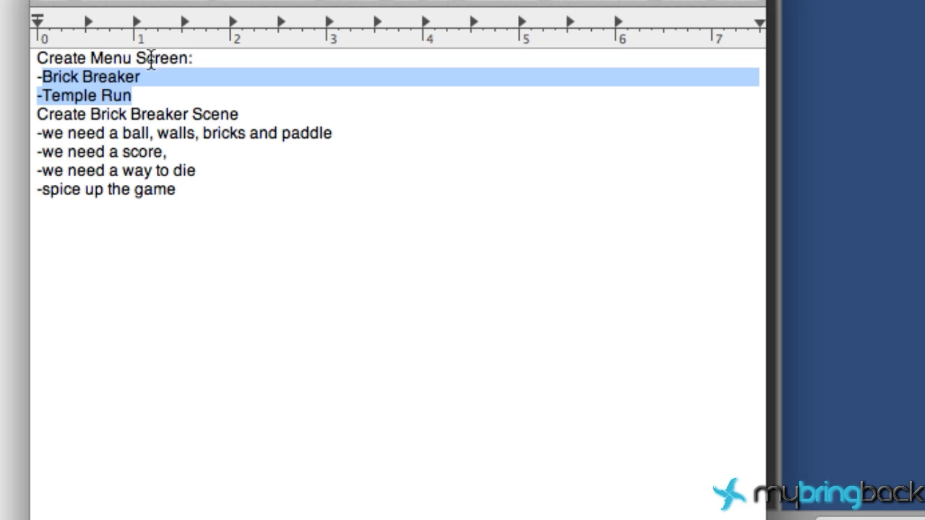
mouse_move(264, 105)
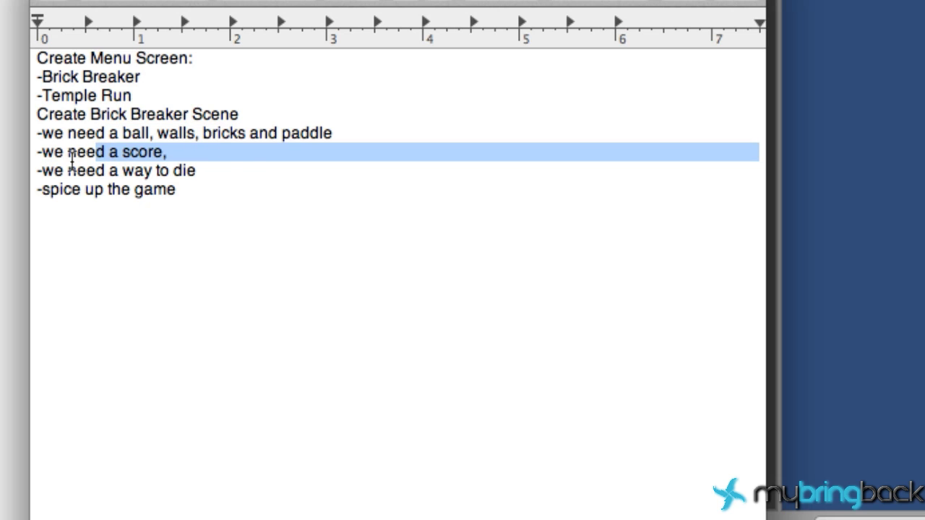
left_click(115, 171)
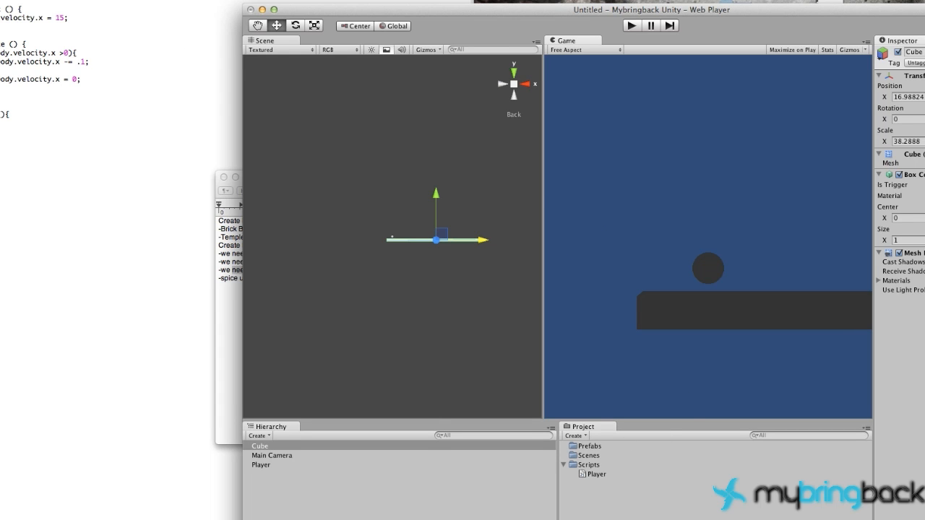
Step: Save the current scene under the name 'Menu' in the Assets folder
left_click(34, 6)
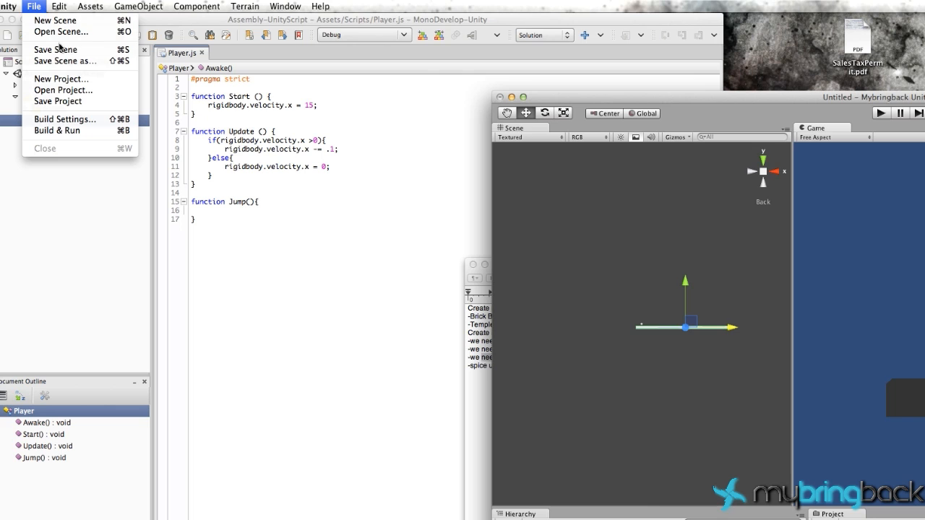
mouse_move(63, 90)
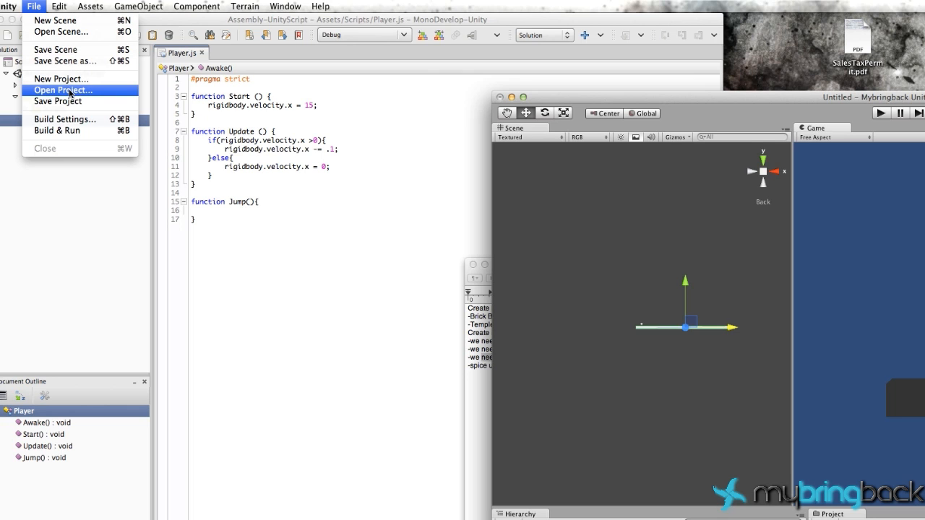
mouse_move(55, 49)
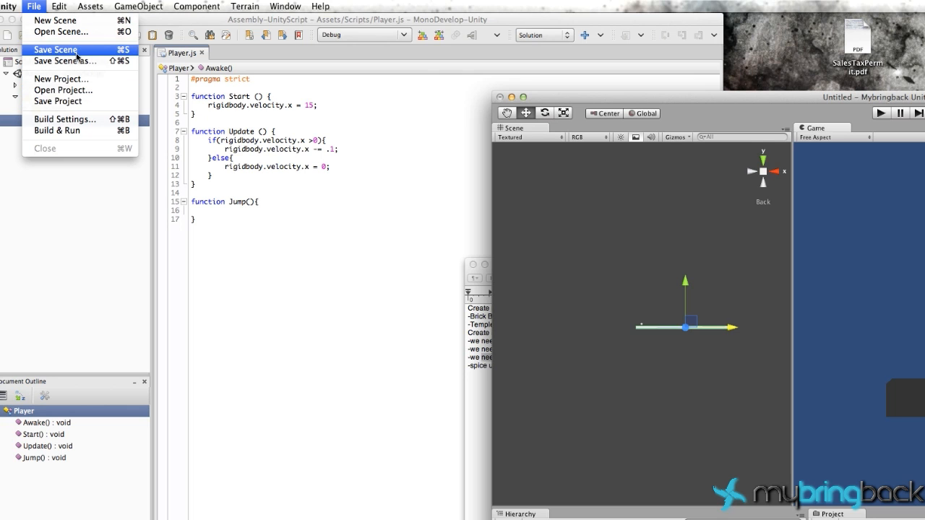
left_click(55, 50)
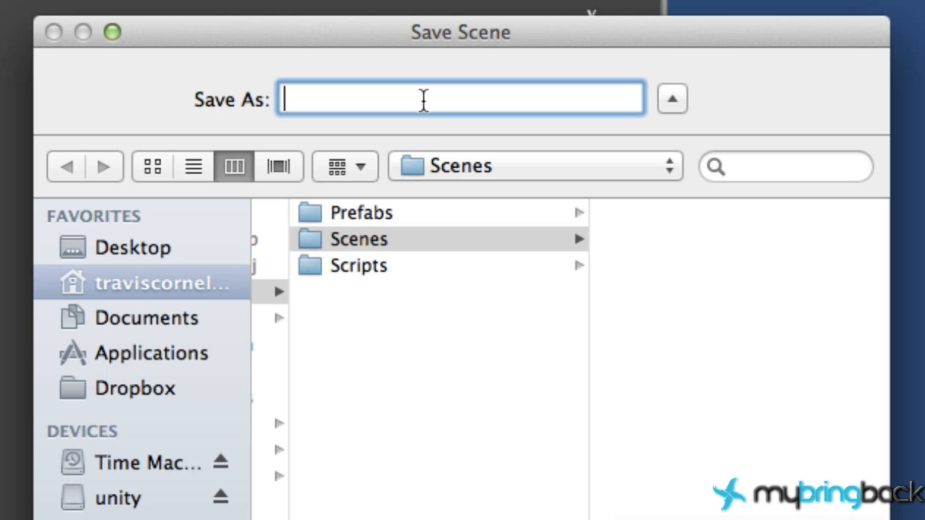
type("Temp")
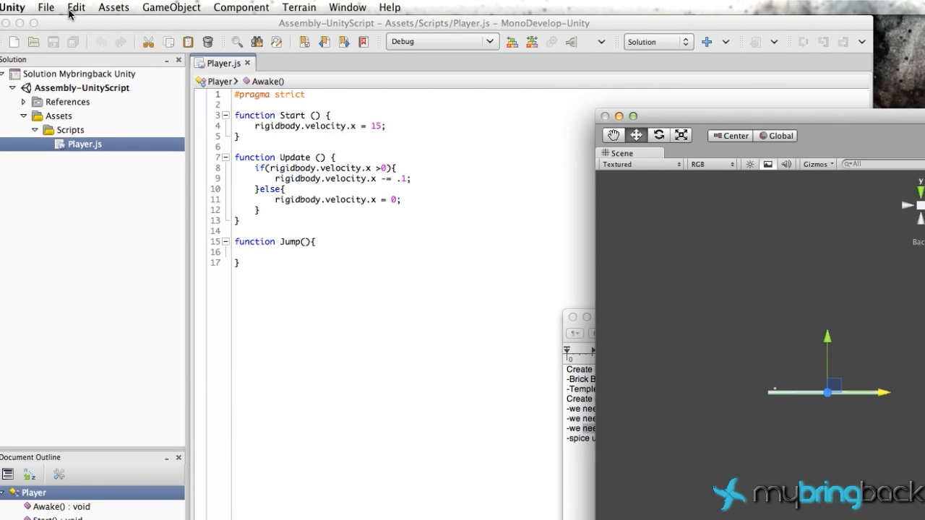
left_click(46, 7)
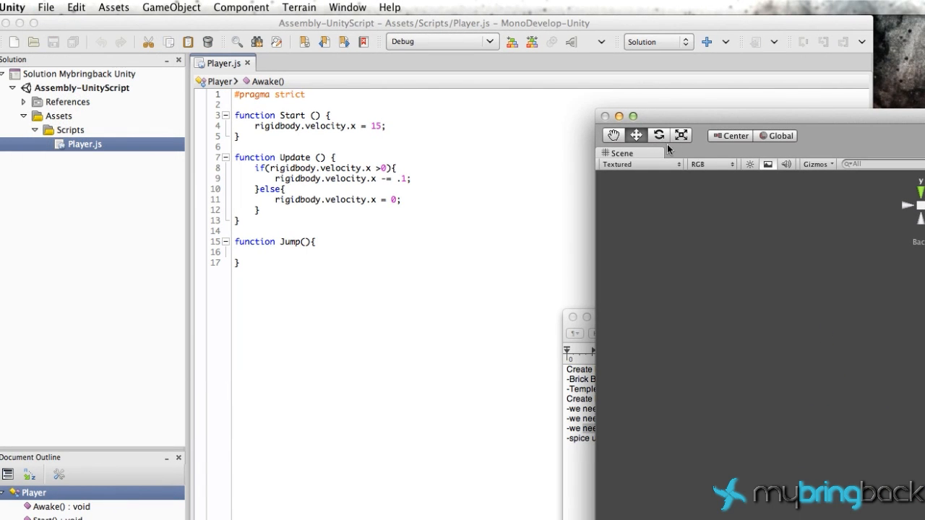
left_click(46, 7)
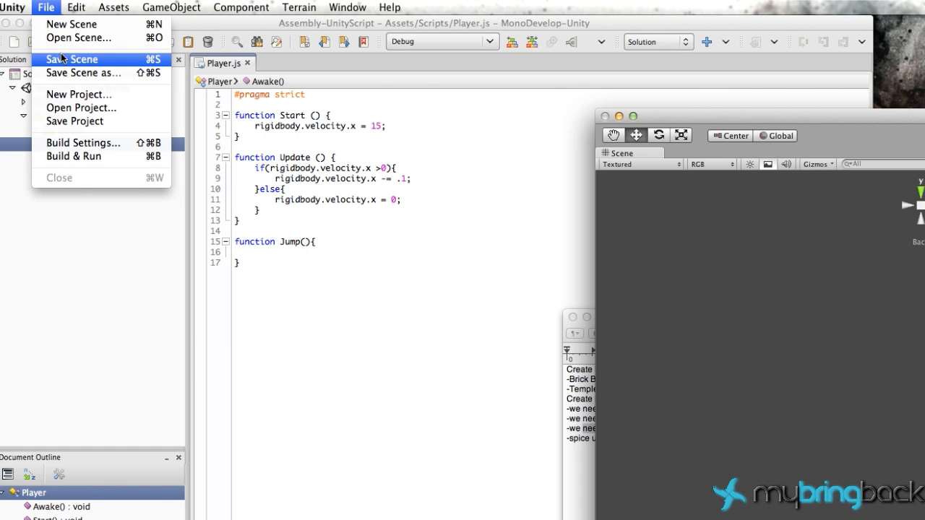
left_click(71, 60)
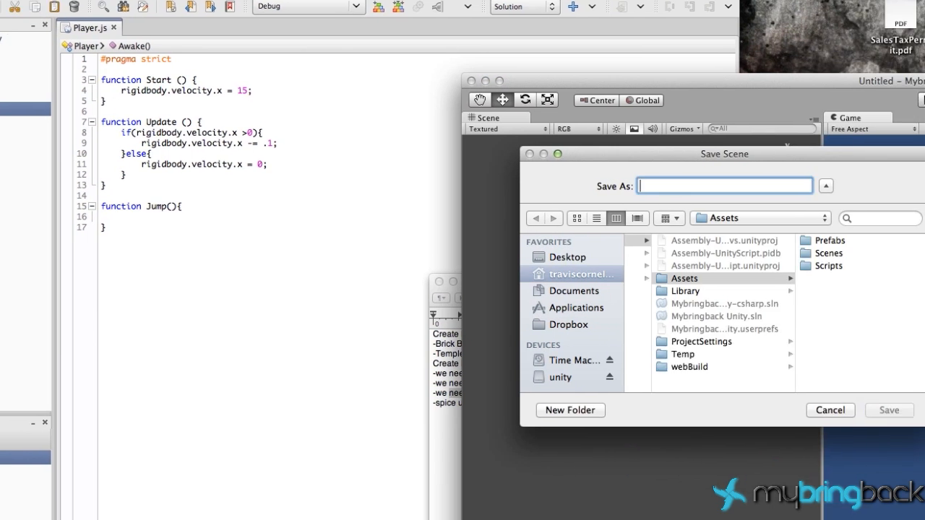
type("Menu")
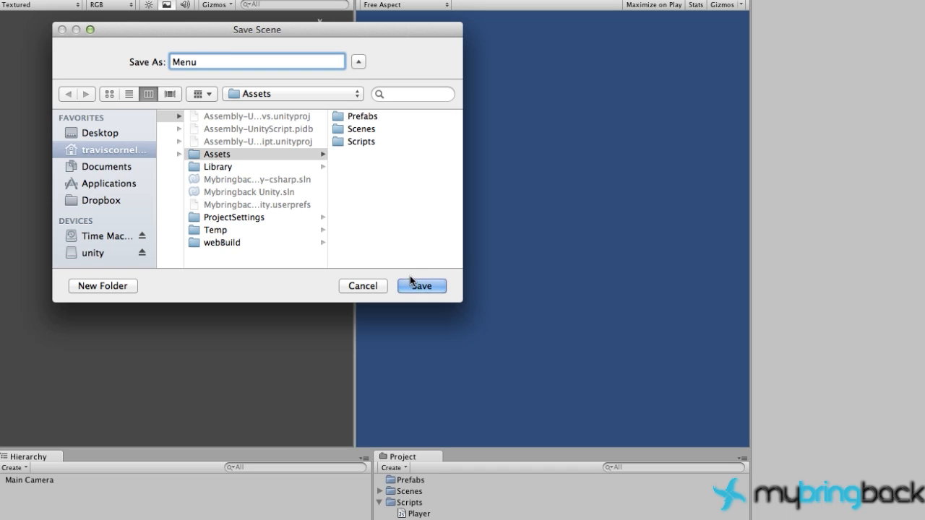
left_click(422, 286)
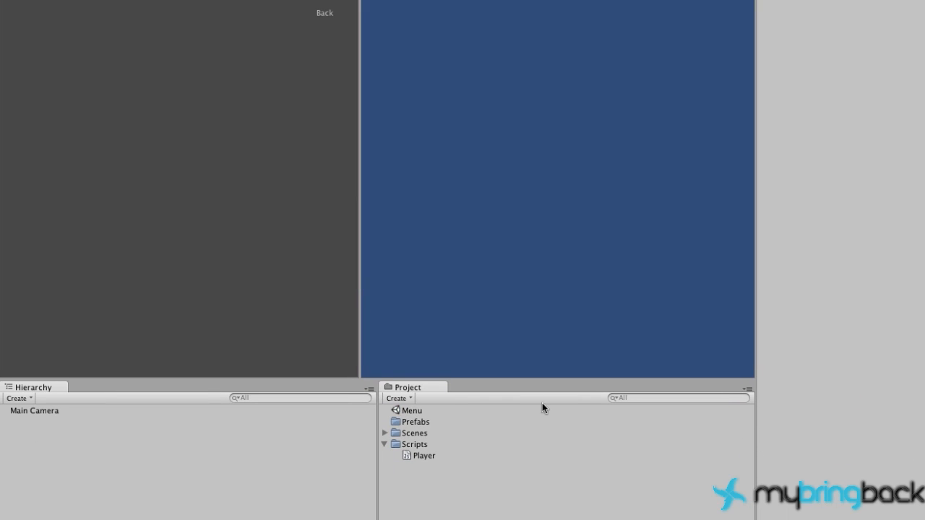
mouse_move(555, 400)
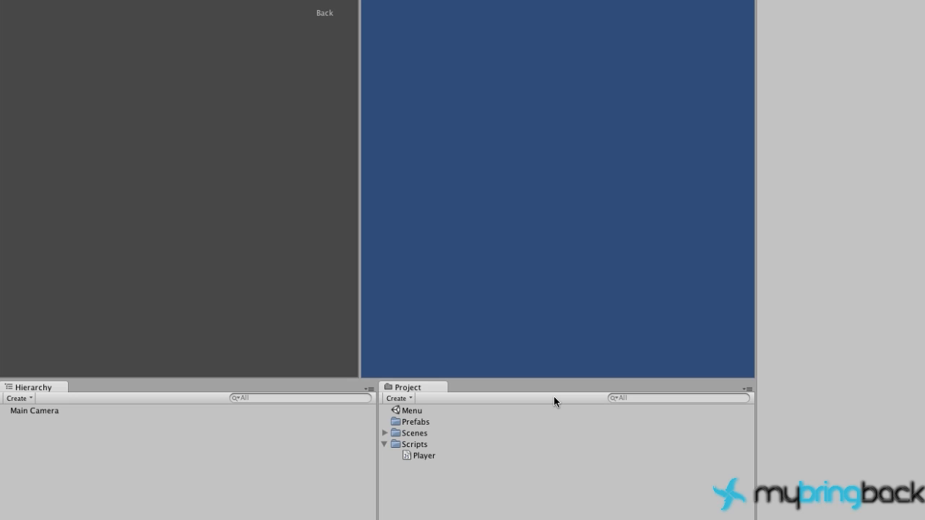
mouse_move(407, 416)
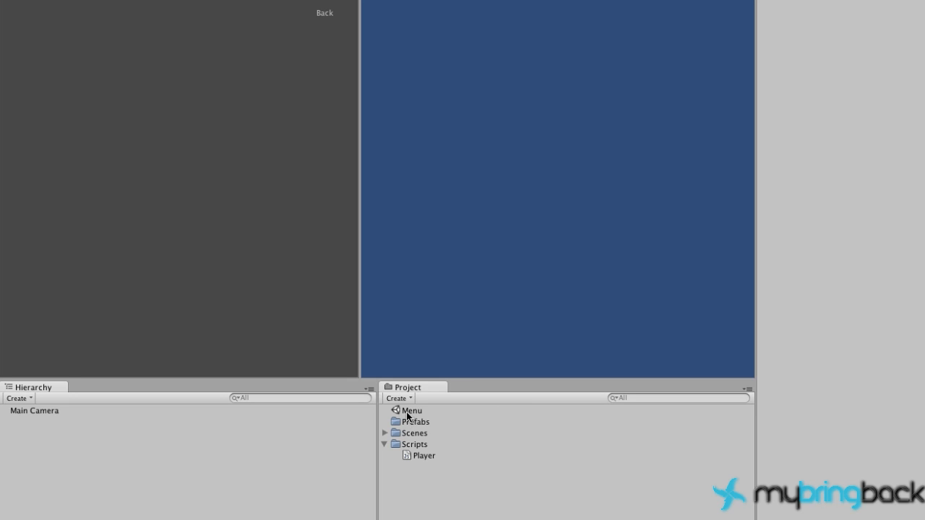
mouse_move(416, 432)
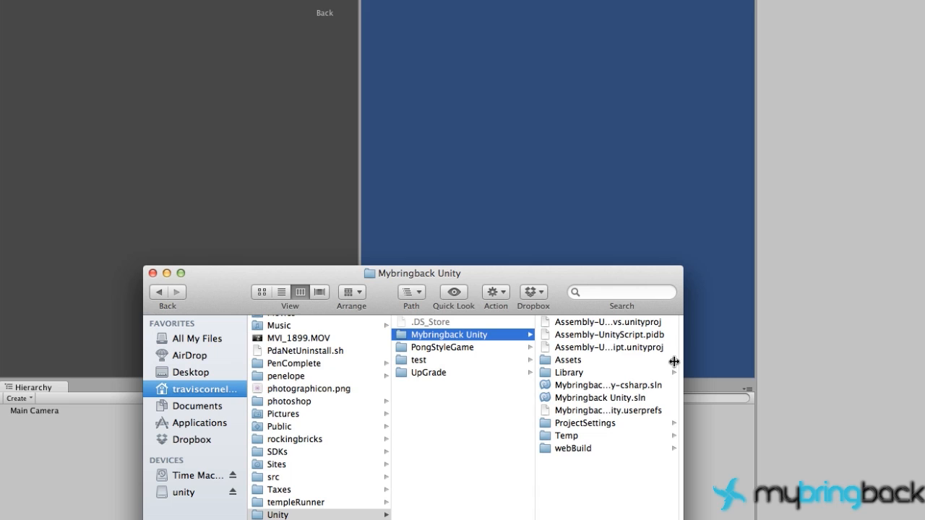
left_click(571, 360)
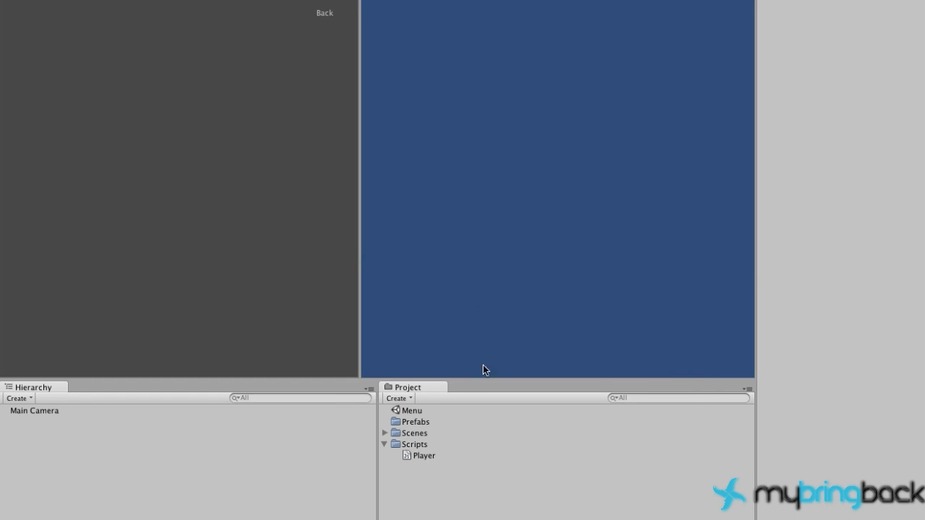
mouse_move(464, 443)
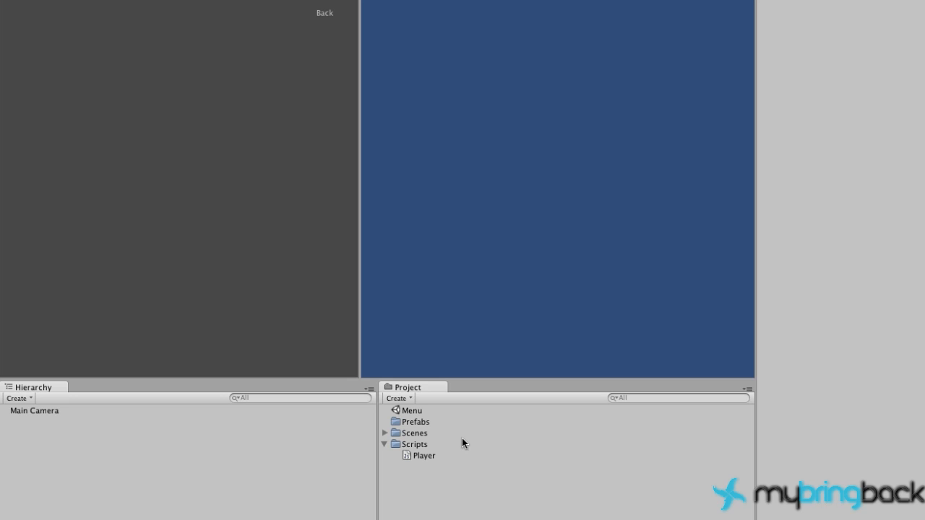
mouse_move(328, 374)
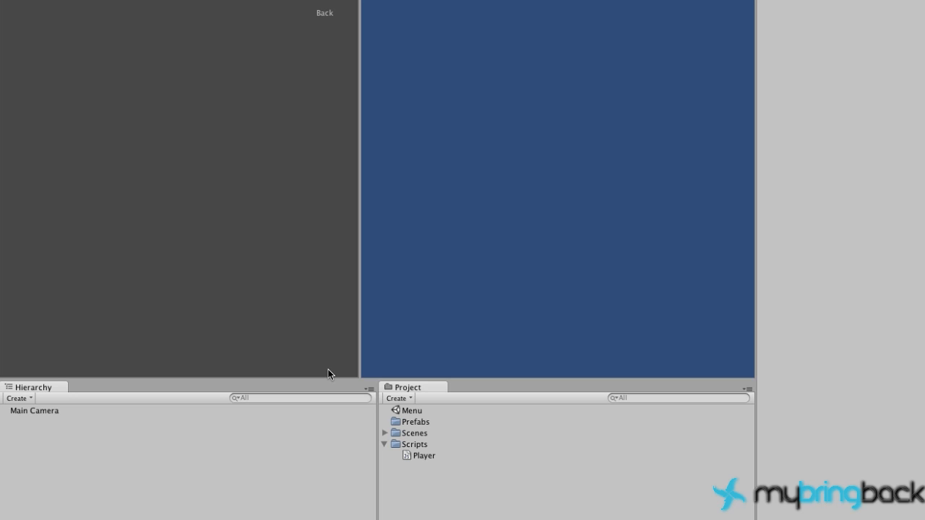
mouse_move(447, 432)
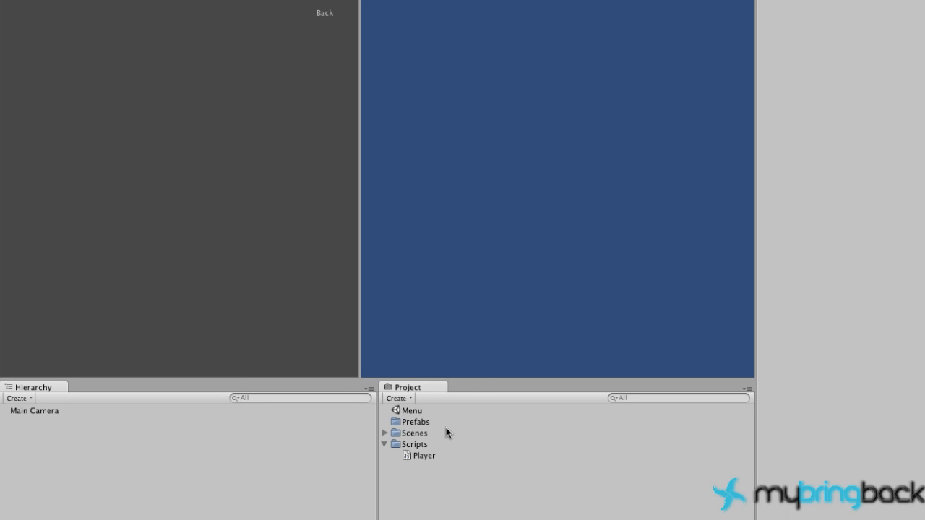
mouse_move(428, 447)
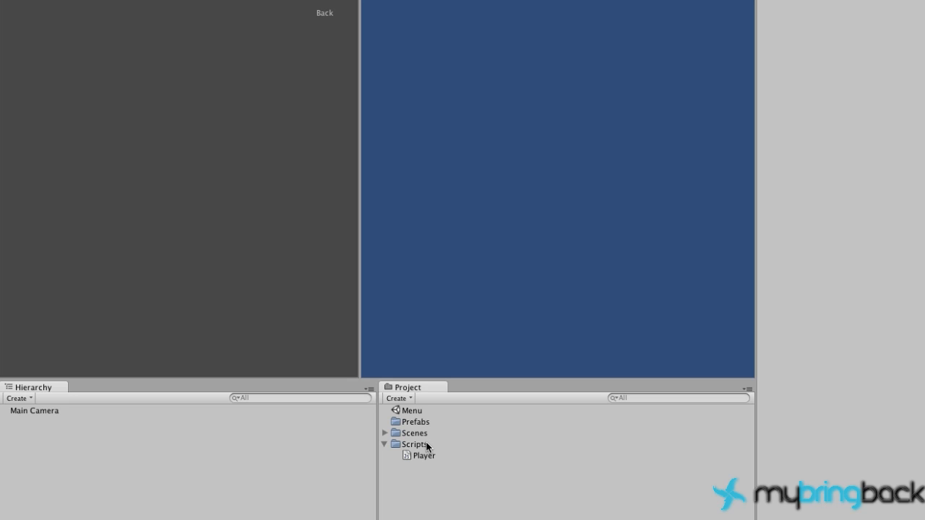
mouse_move(410, 411)
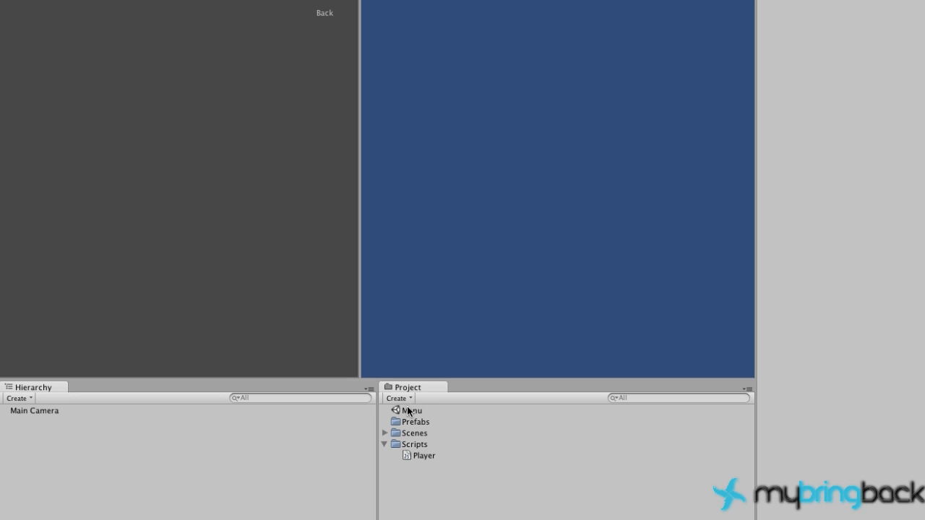
mouse_move(486, 464)
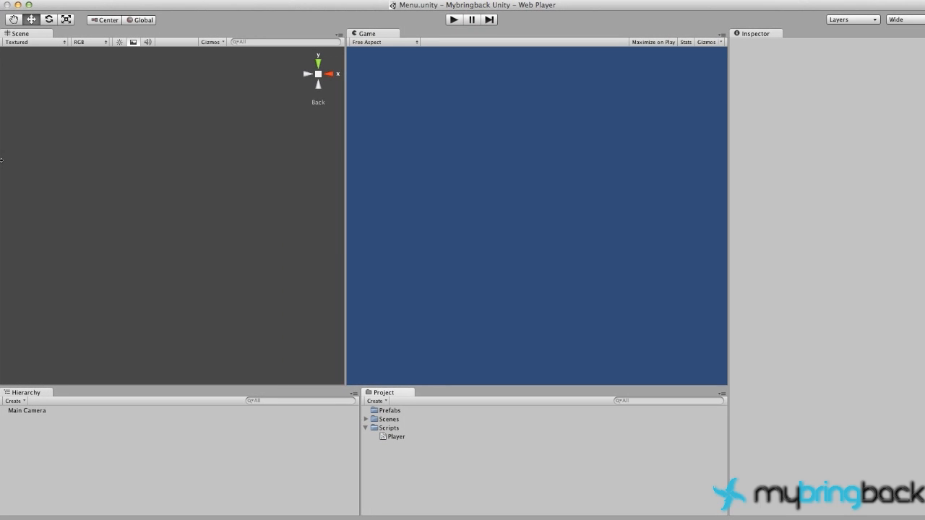
Step: Select Main Camera in the Hierarchy to inspect its camera settings
left_click(27, 410)
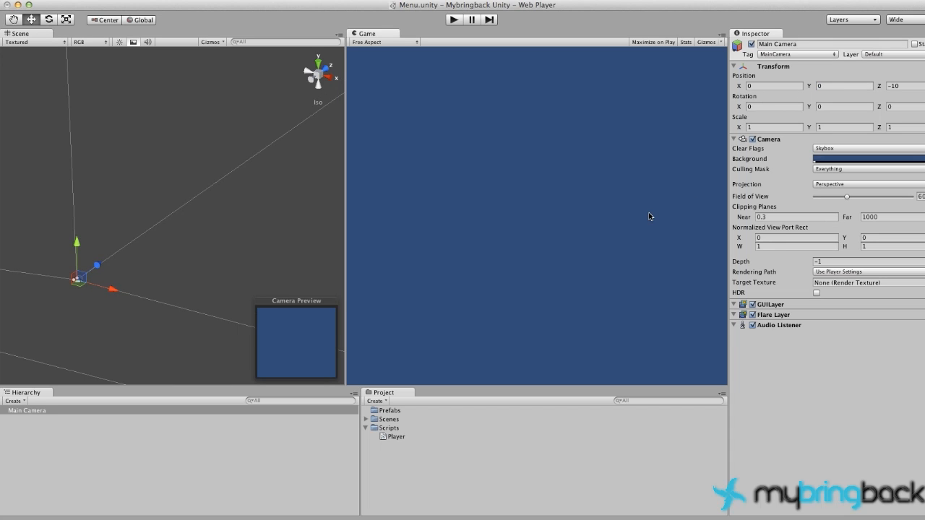
mouse_move(600, 223)
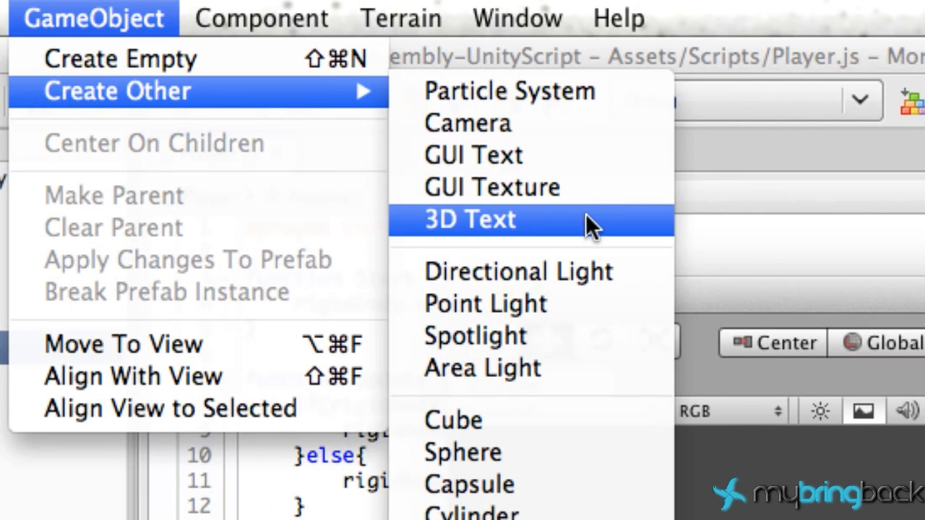
Step: Create a 3D Text object named MenuTitle with its text set to 'Menu Title'
left_click(470, 219)
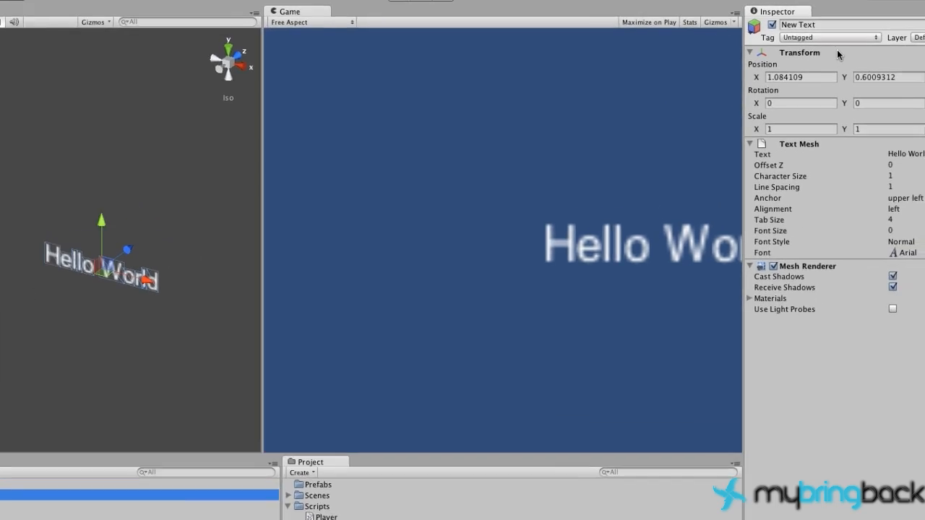
type("MenuTitle")
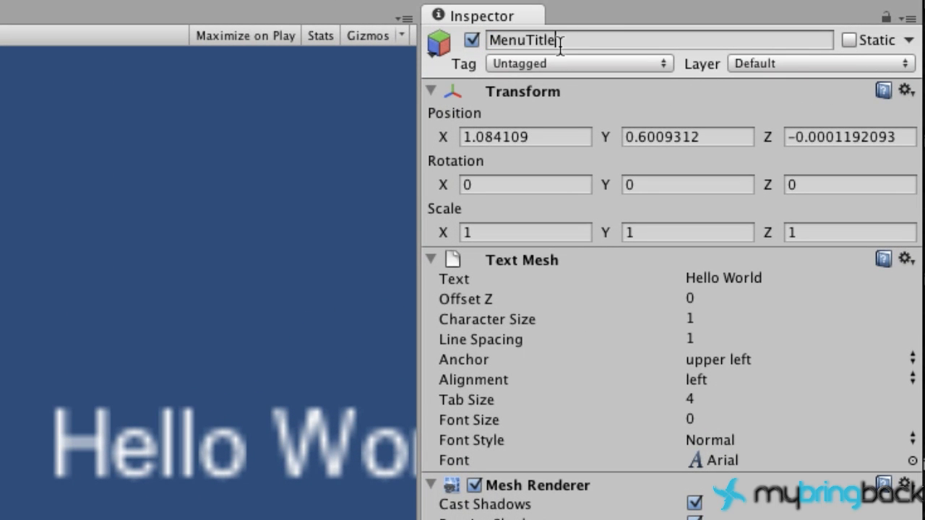
double_click(522, 39)
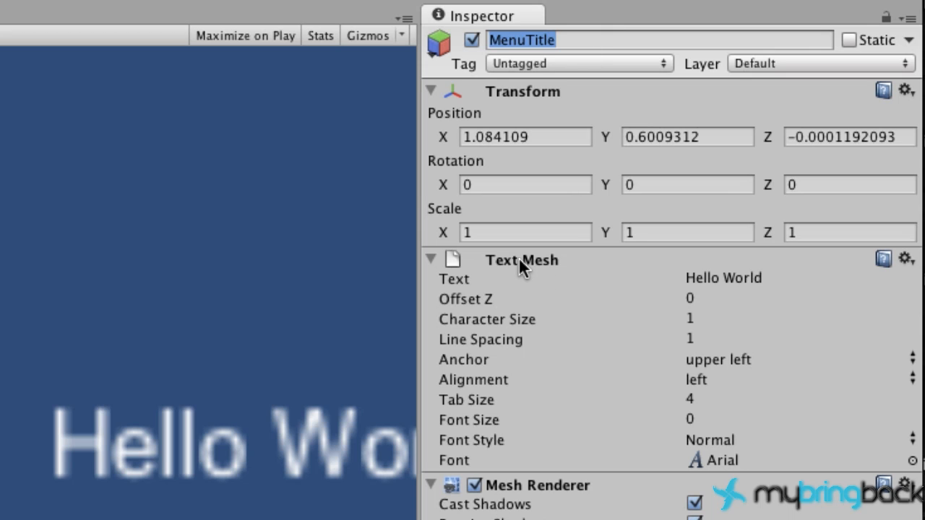
mouse_move(709, 278)
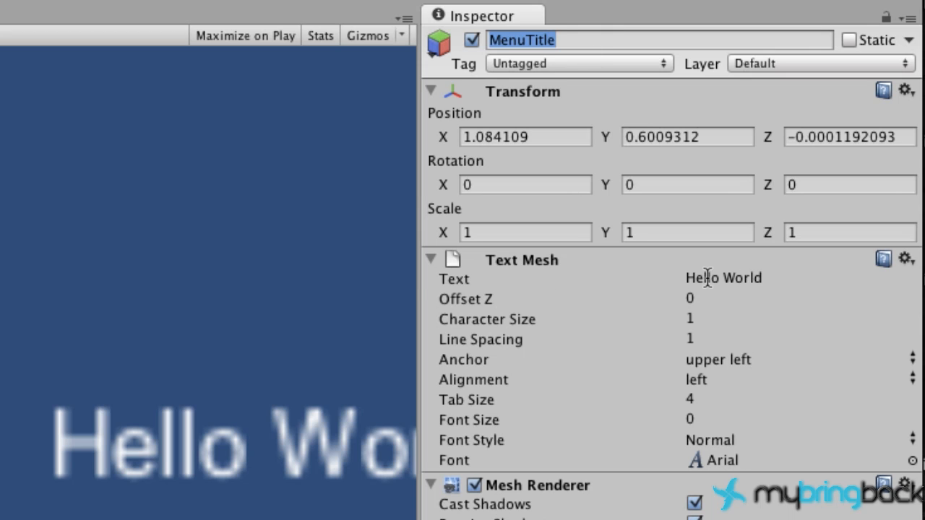
left_click(722, 277)
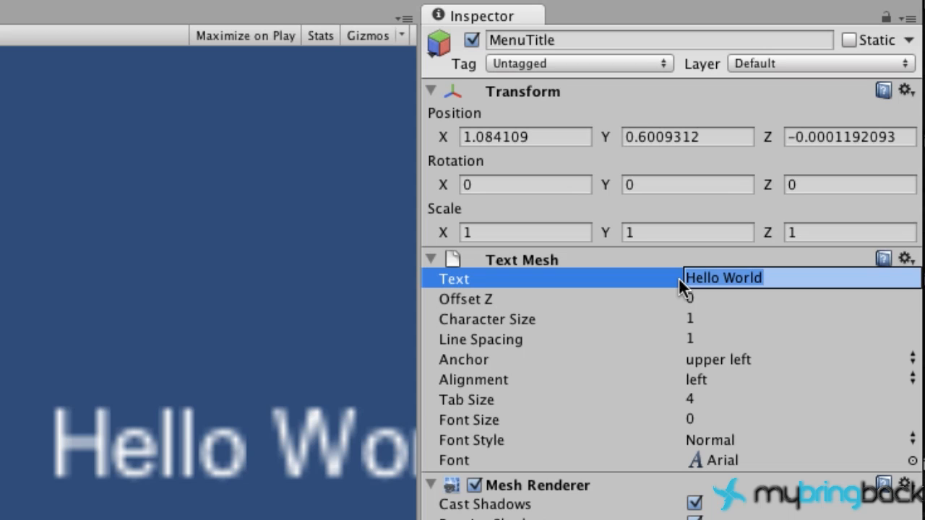
type("Menu")
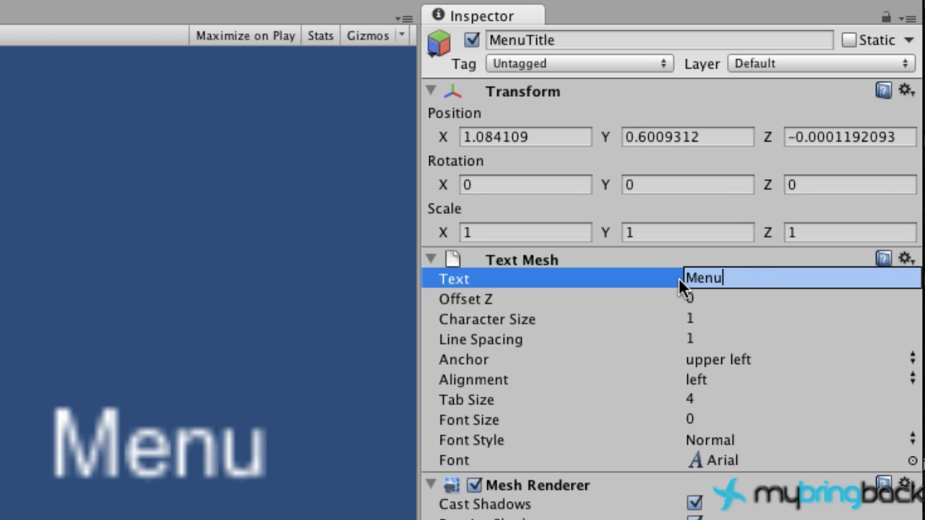
type("Title")
left_click(688, 137)
type("0")
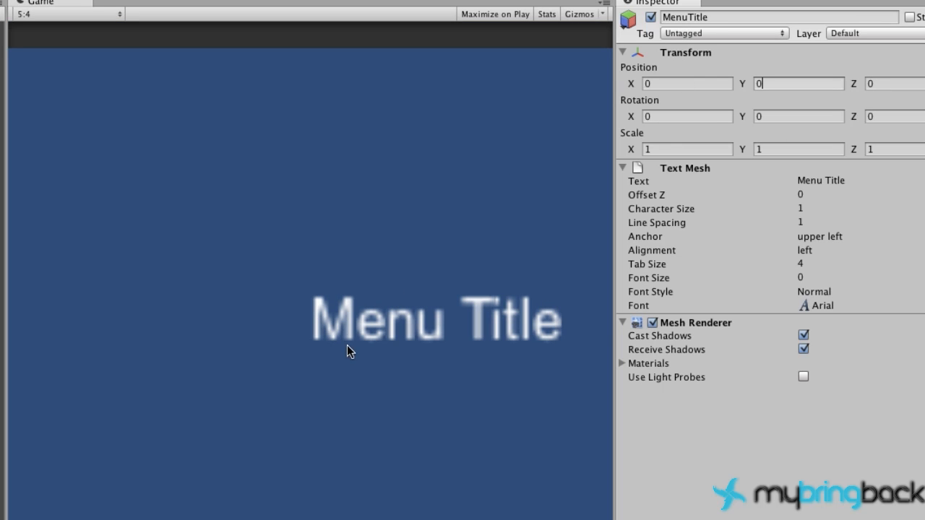
mouse_move(416, 305)
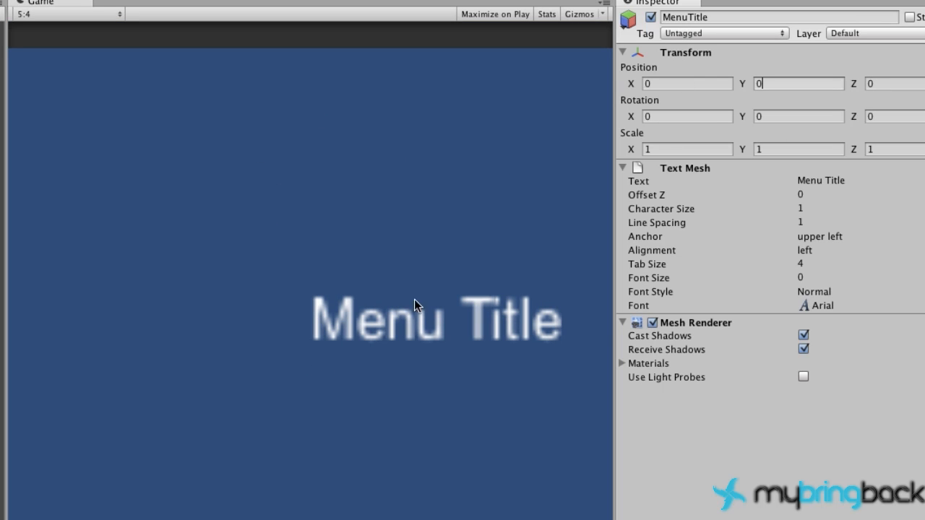
mouse_move(320, 339)
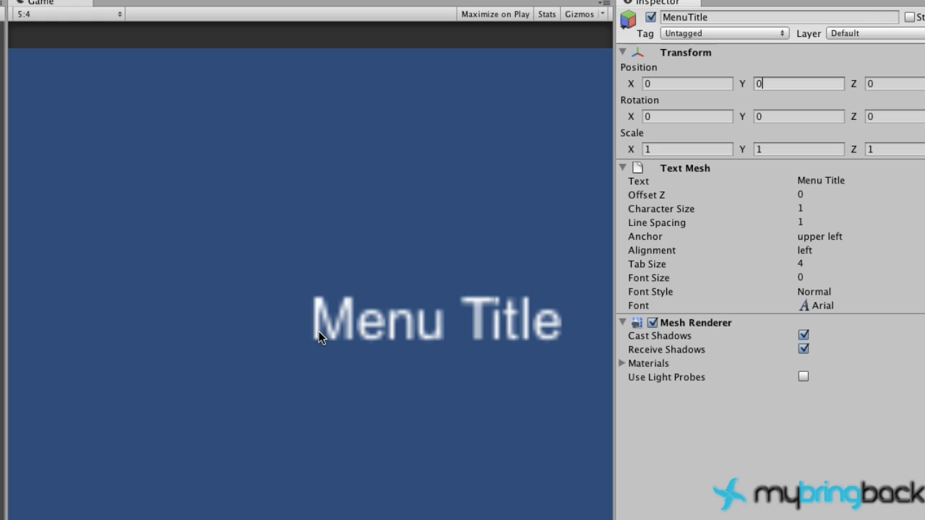
mouse_move(313, 342)
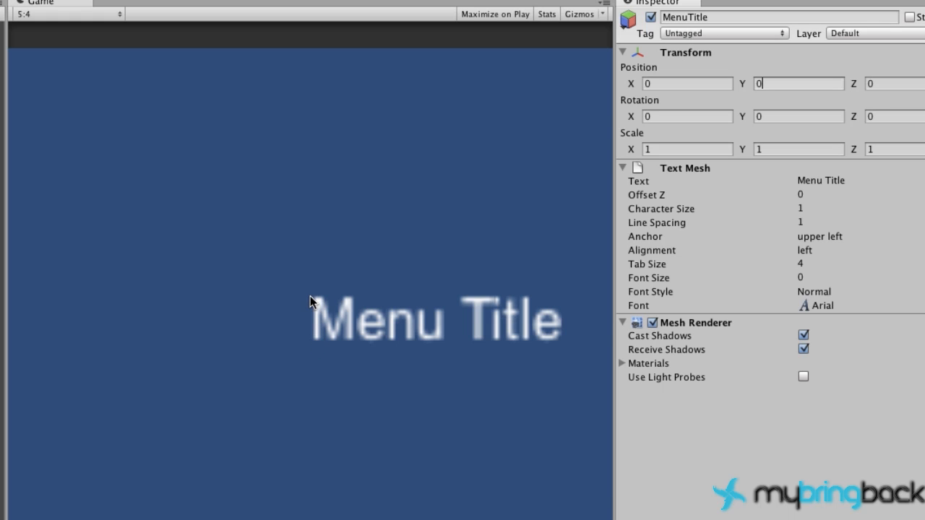
mouse_move(315, 305)
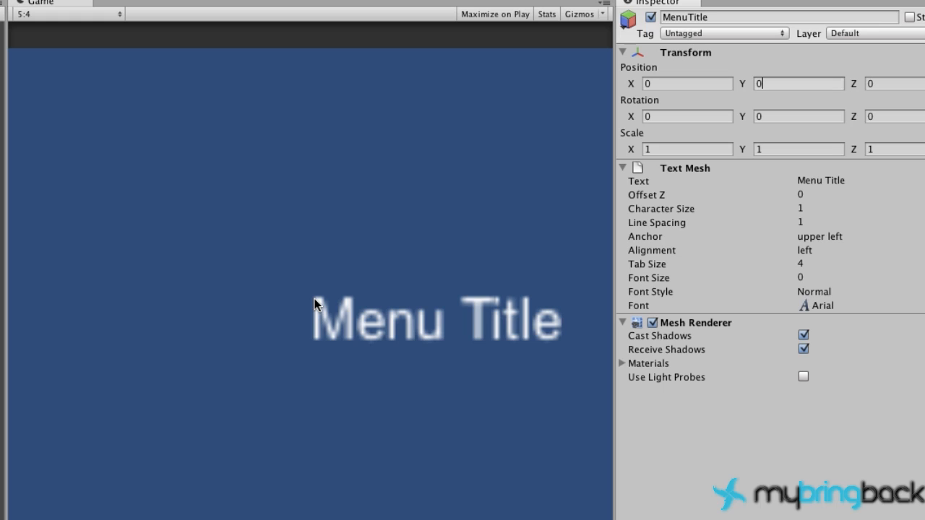
mouse_move(309, 322)
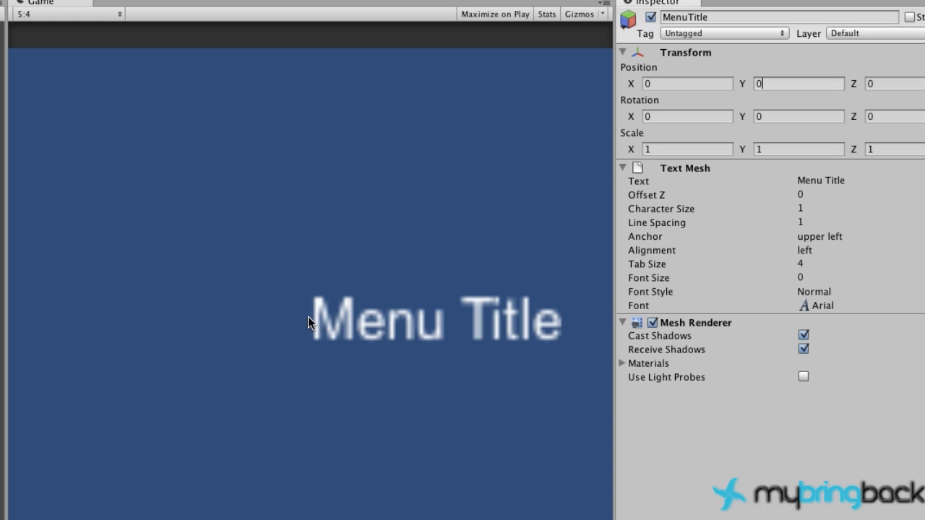
mouse_move(428, 329)
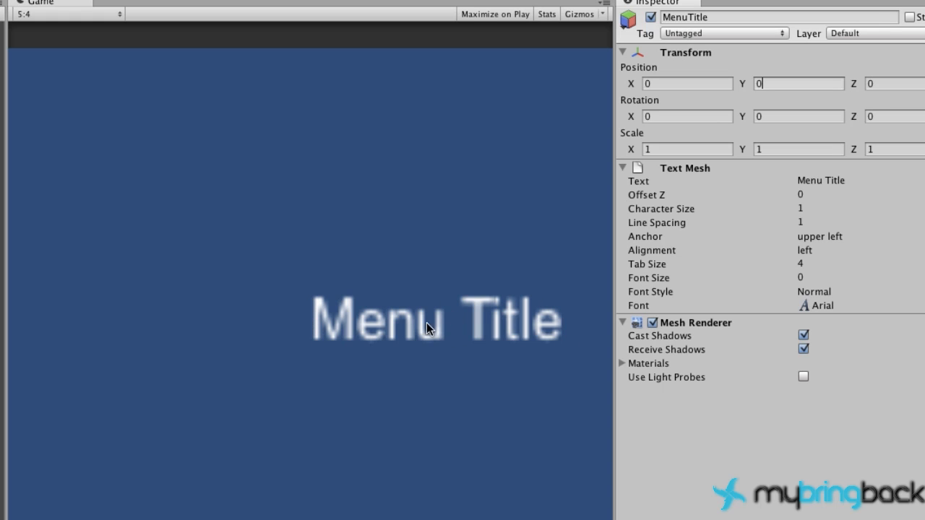
mouse_move(722, 230)
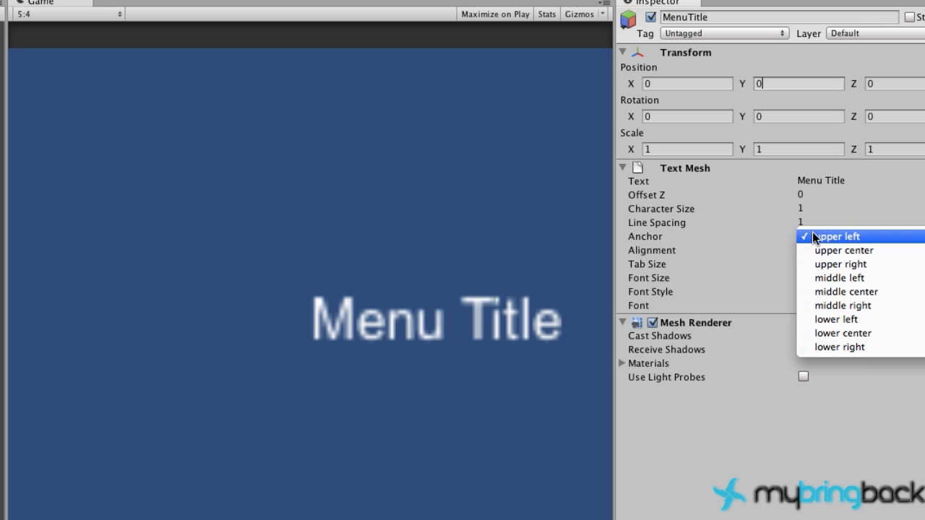
mouse_move(835, 248)
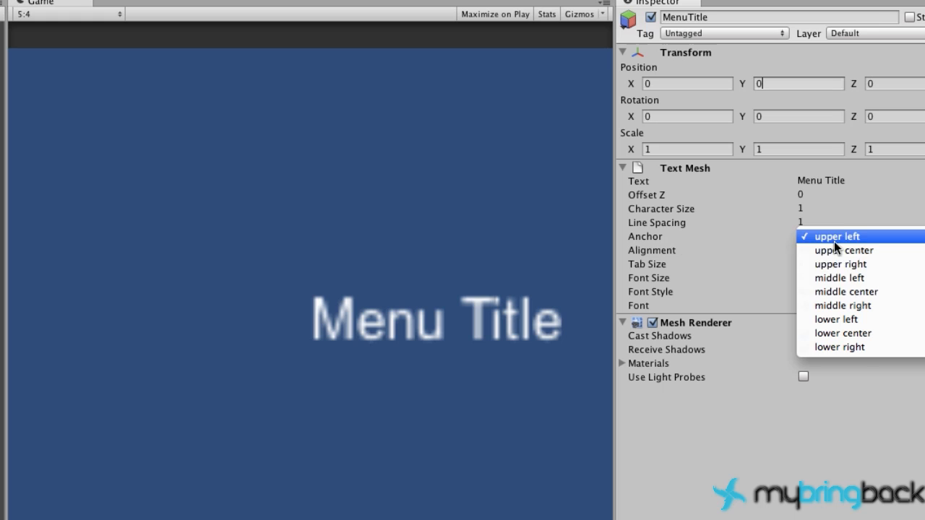
Step: Set the Menu Title text anchor to middle center
left_click(847, 291)
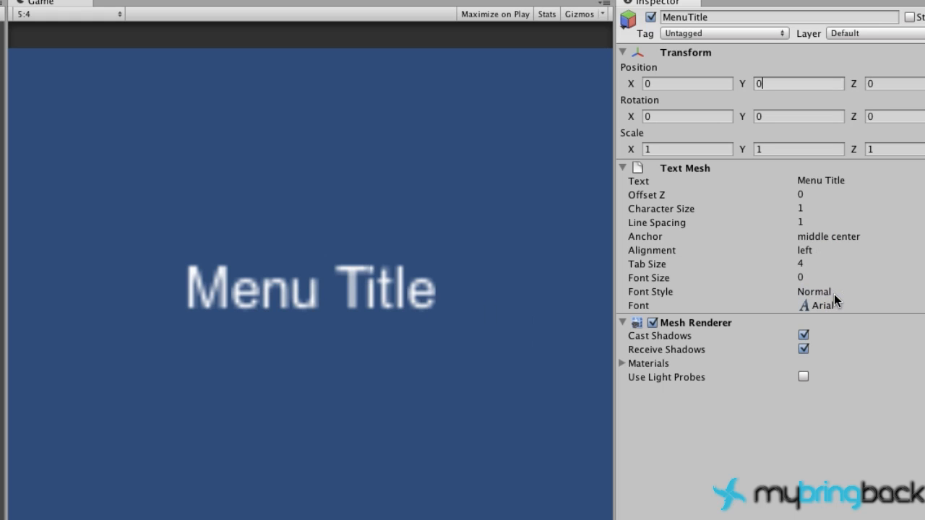
mouse_move(310, 299)
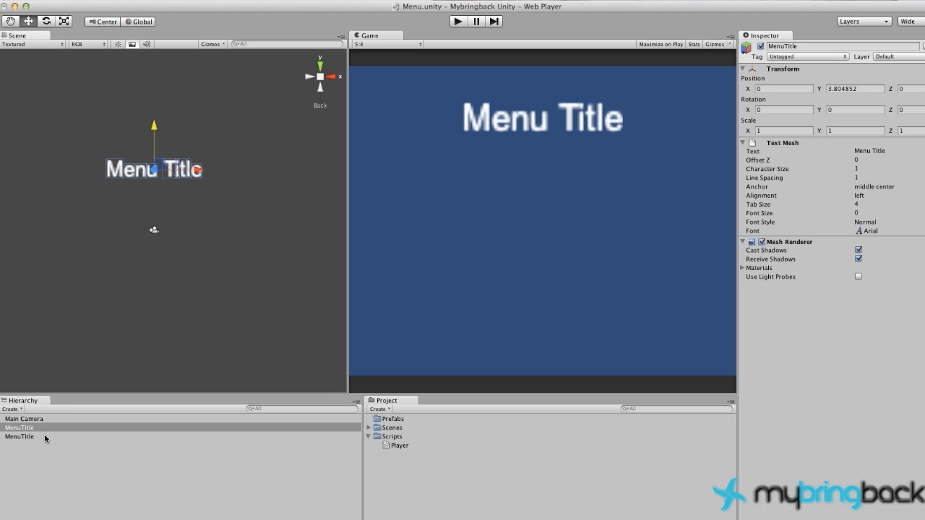
Step: Rename one title copy TempleRunOption and change its text to 'Temple Run'
left_click(19, 436)
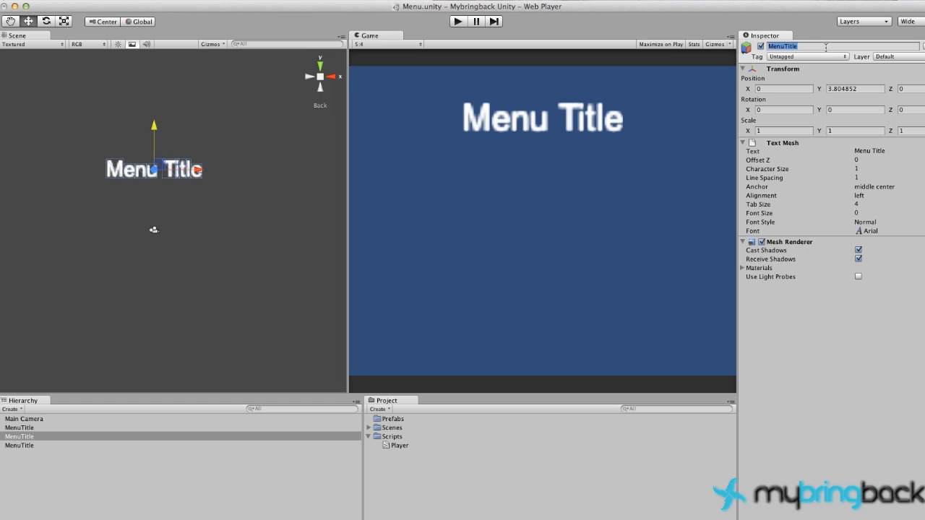
type("Templer")
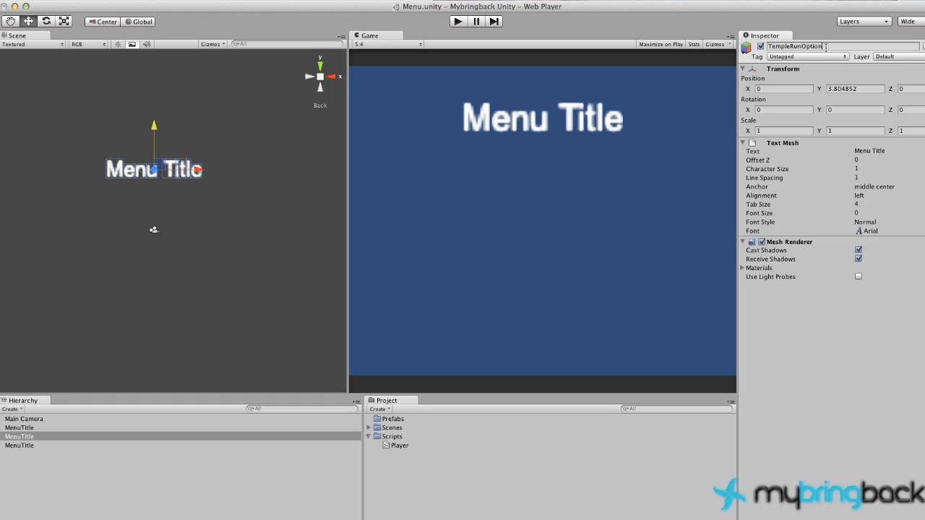
left_click(868, 150)
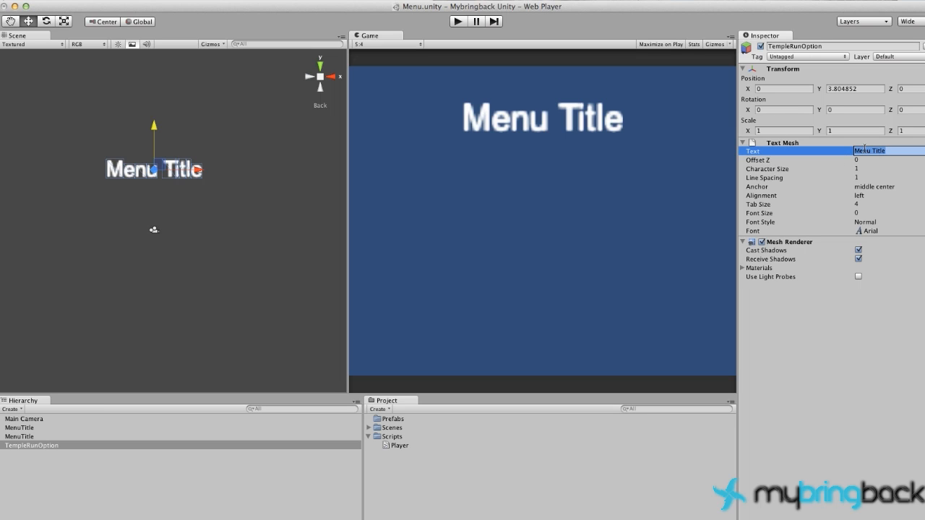
type("Temple Run")
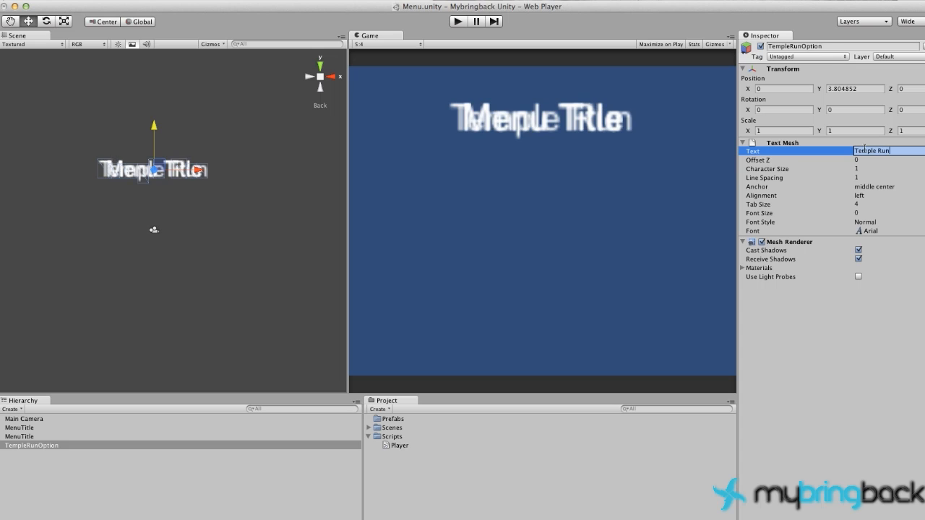
left_click(20, 437)
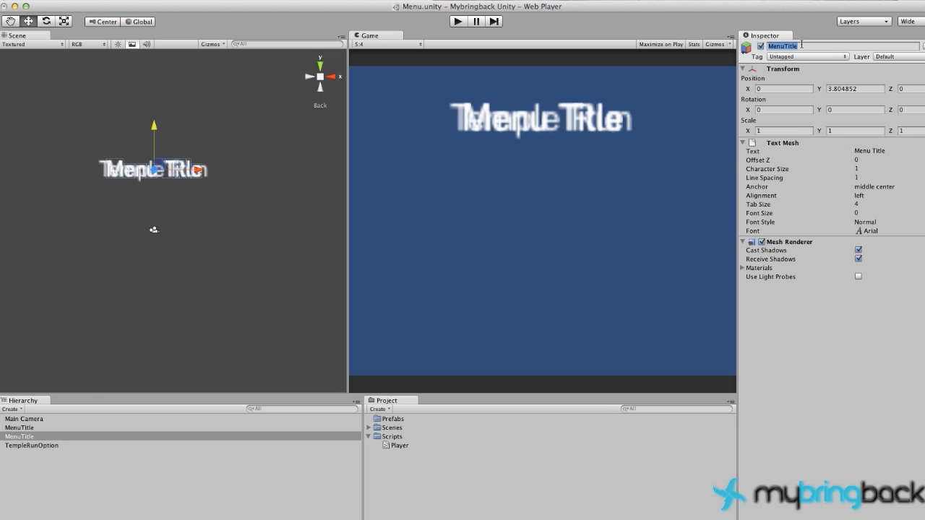
Step: Rename the remaining copy BrickBreakerOption and set its text to 'Brick Breaker'
type("BrickBreakerOption")
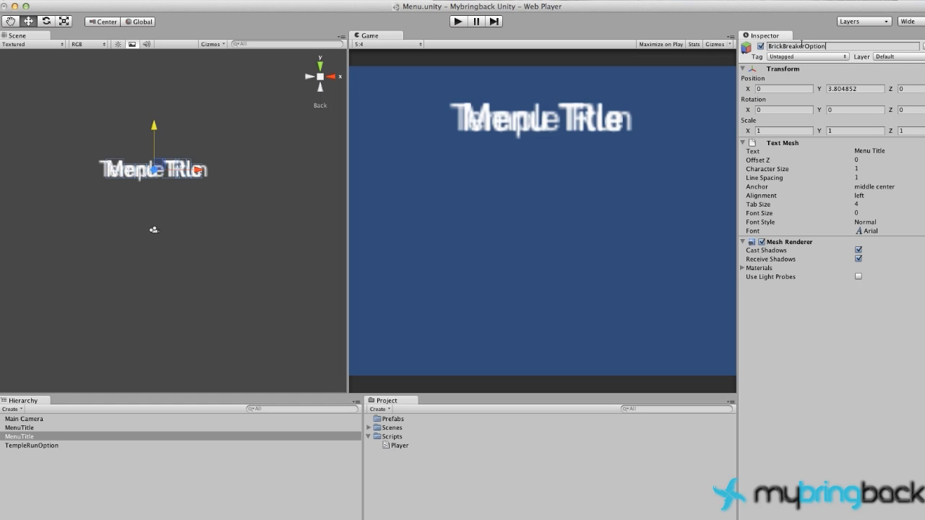
left_click(889, 151)
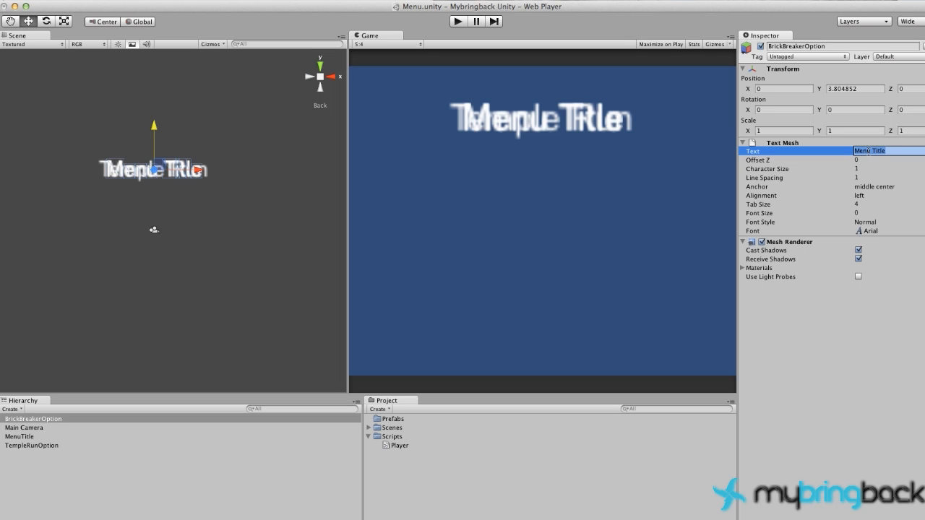
type("Brick Breaker")
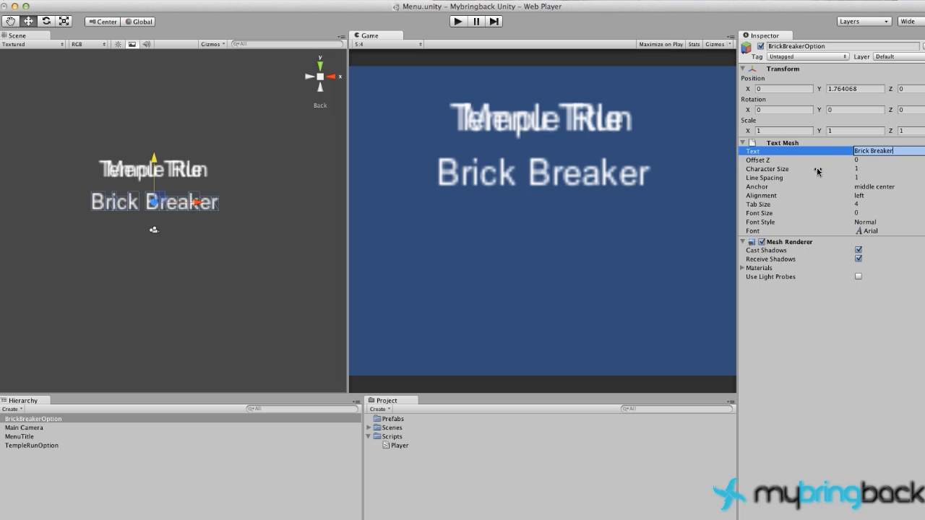
mouse_move(337, 175)
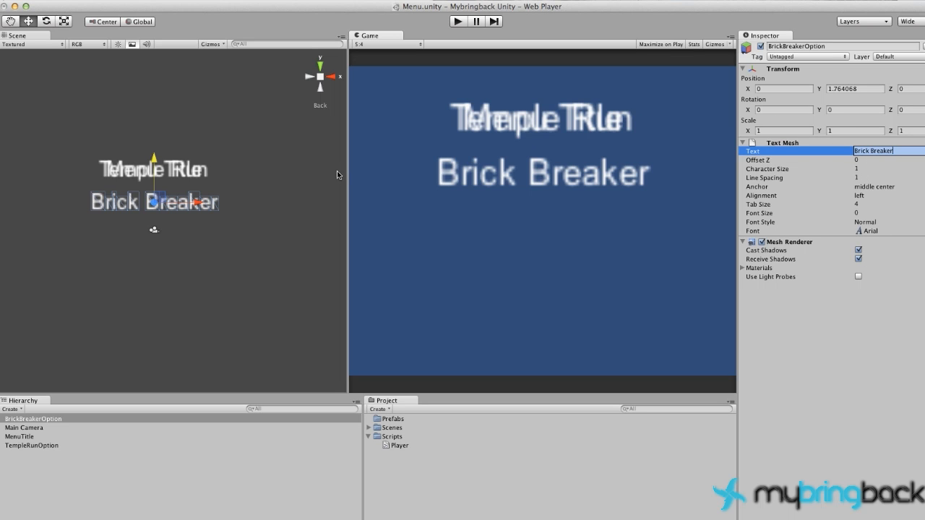
left_click(32, 445)
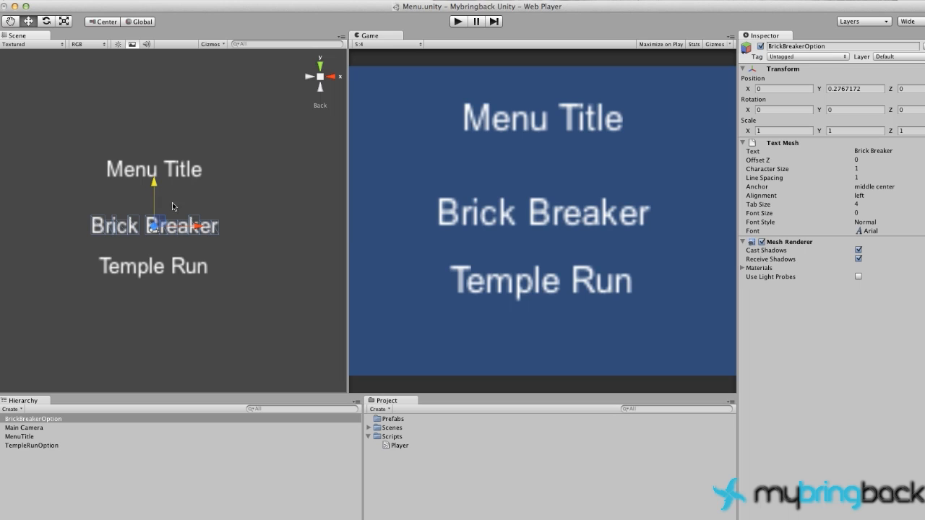
mouse_move(615, 188)
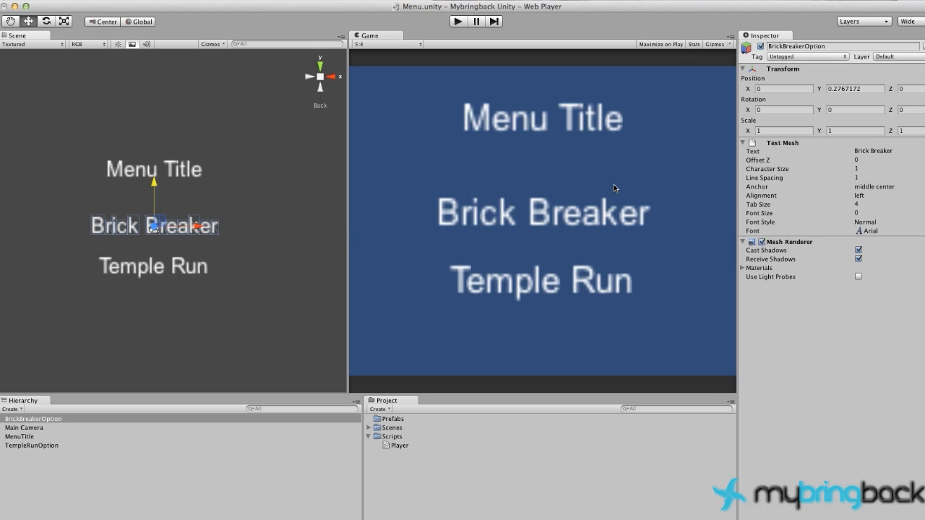
mouse_move(541, 125)
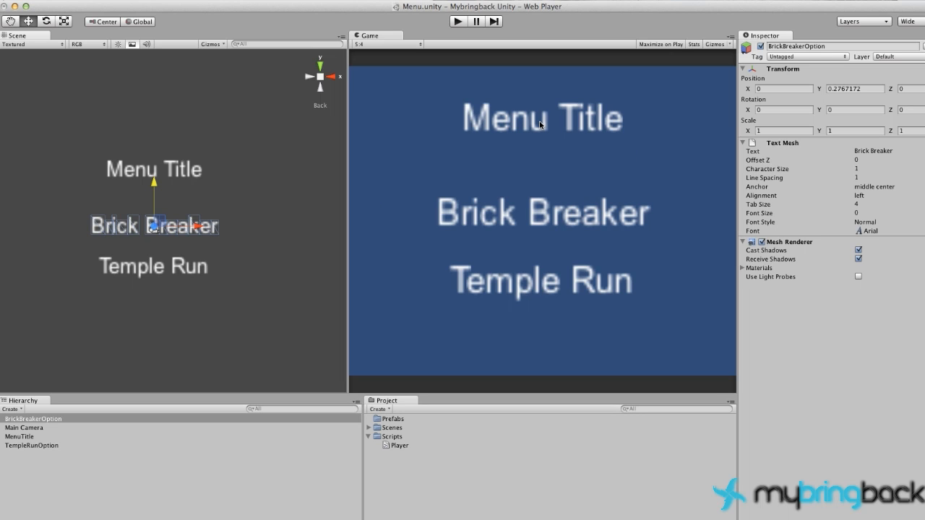
mouse_move(546, 138)
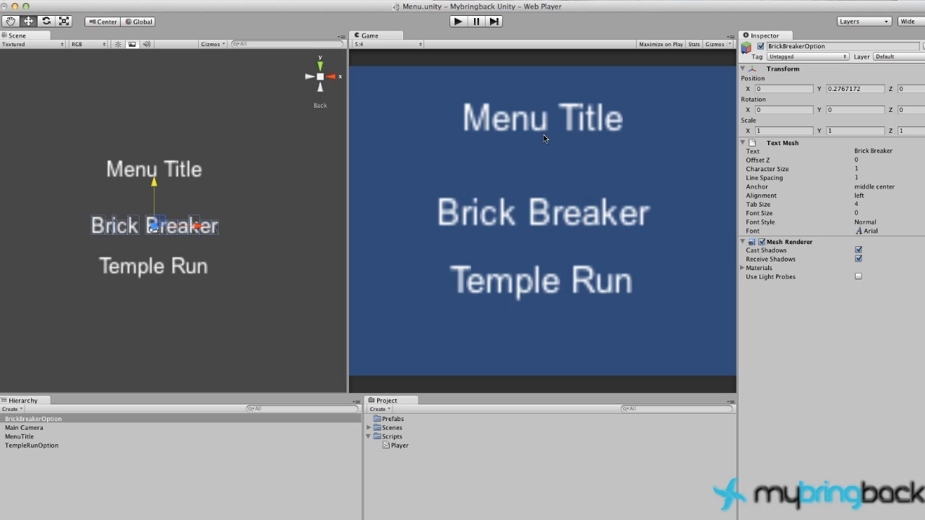
mouse_move(516, 261)
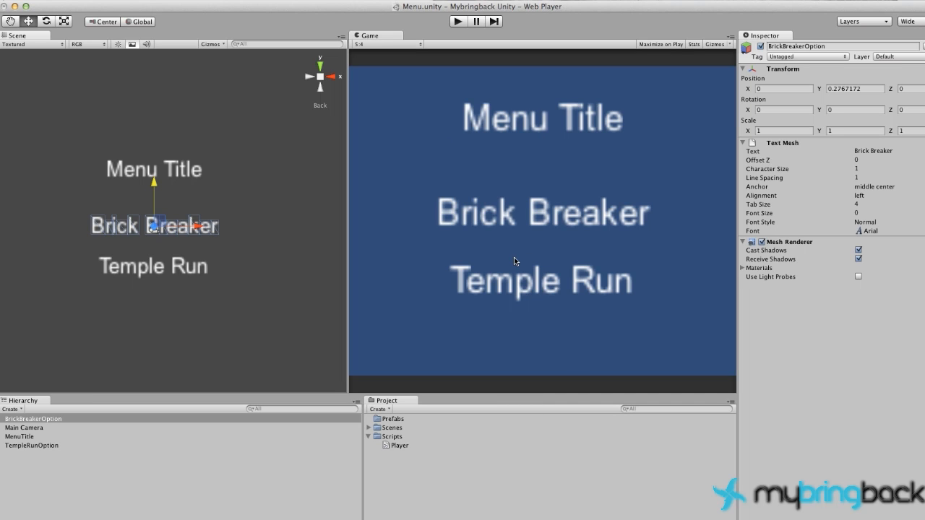
mouse_move(516, 224)
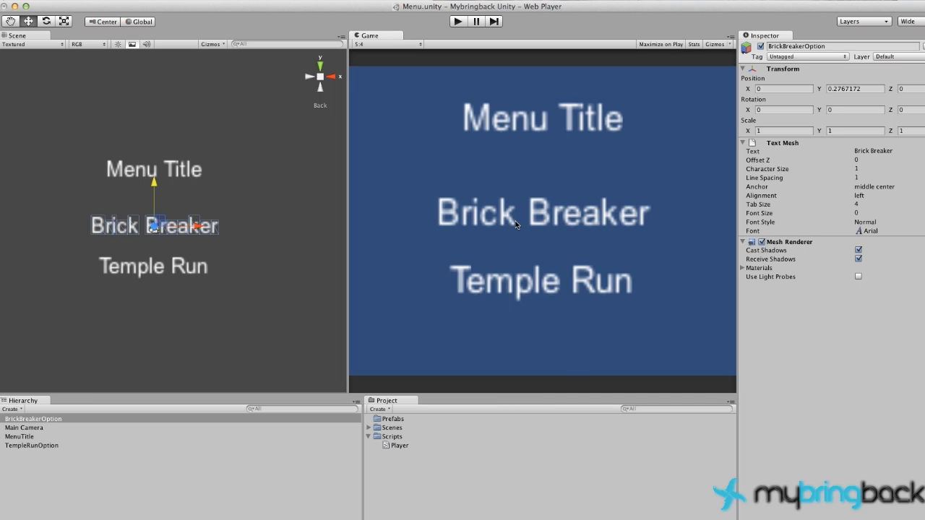
mouse_move(553, 223)
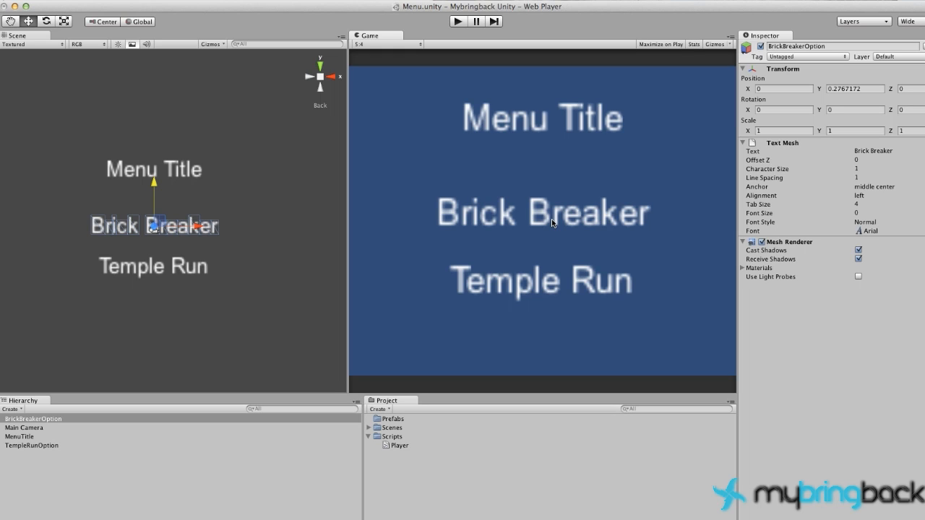
mouse_move(482, 294)
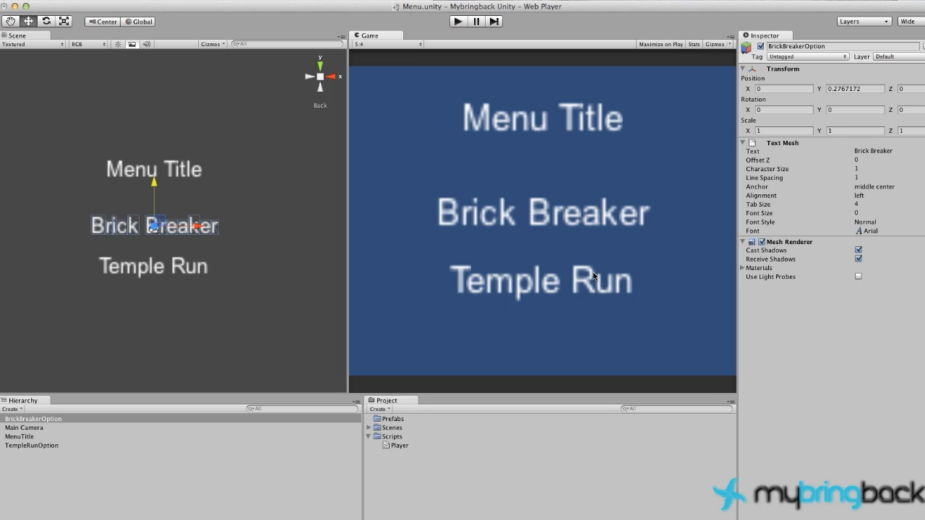
mouse_move(382, 432)
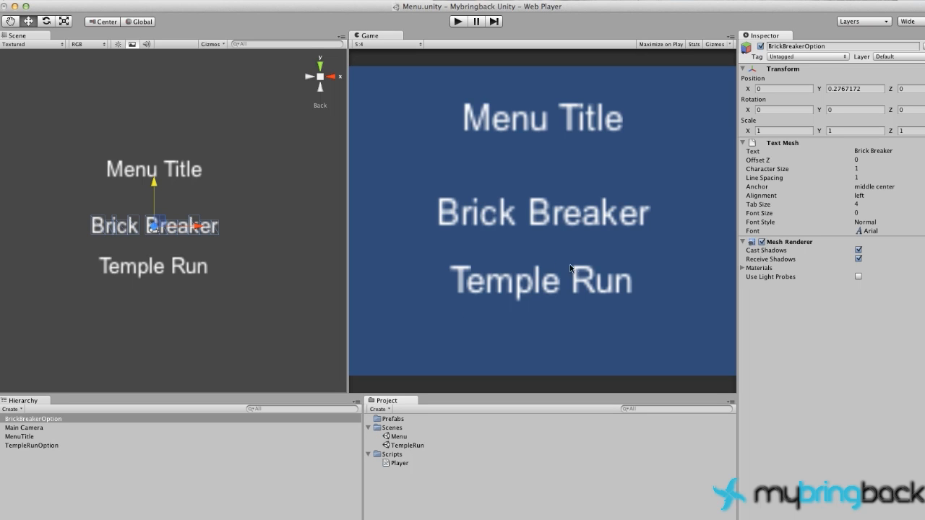
mouse_move(553, 296)
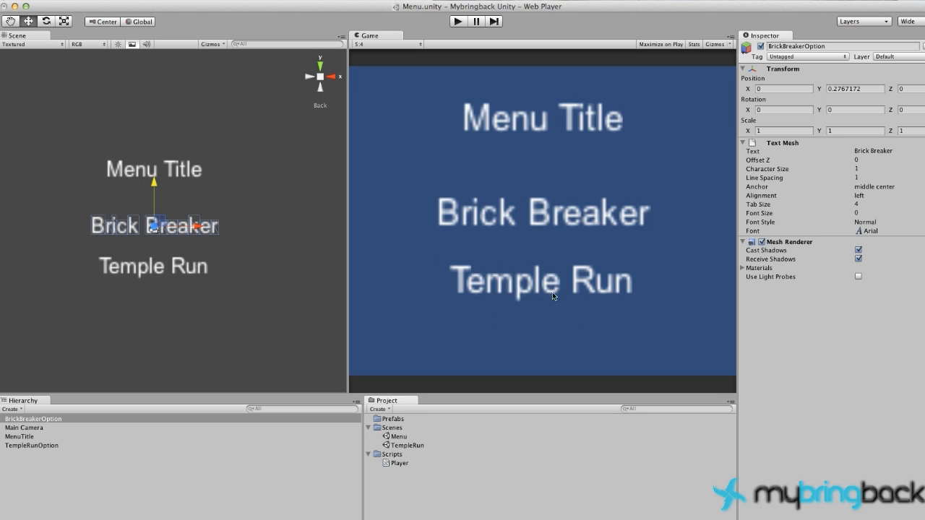
mouse_move(547, 302)
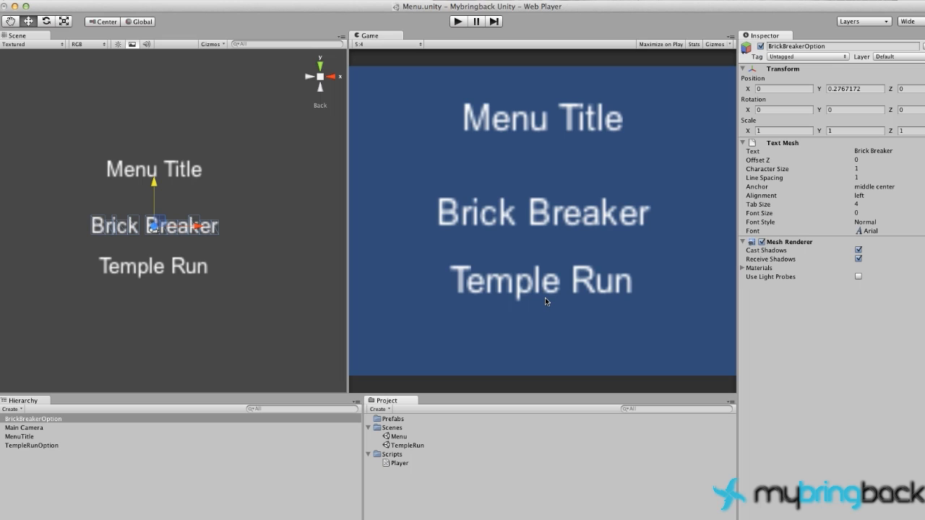